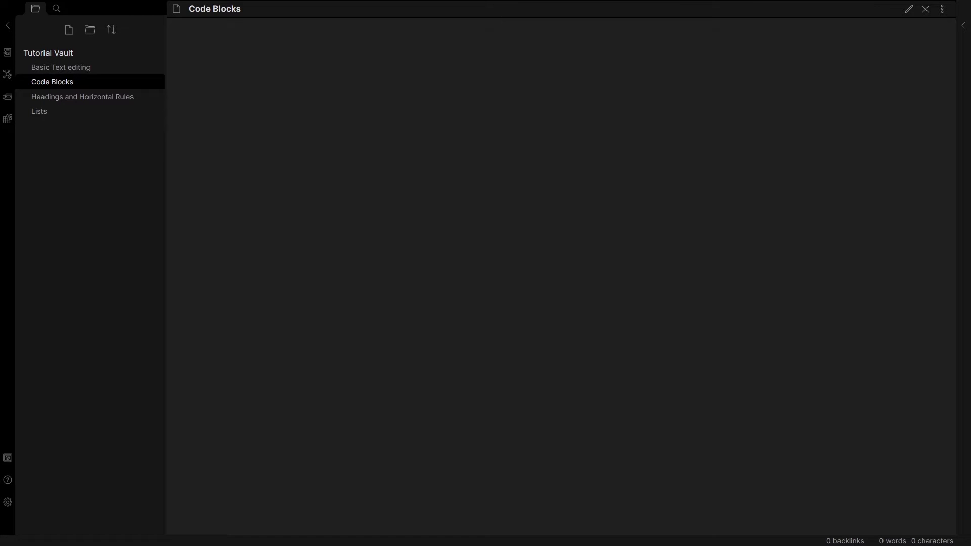
mouse_move(379, 146)
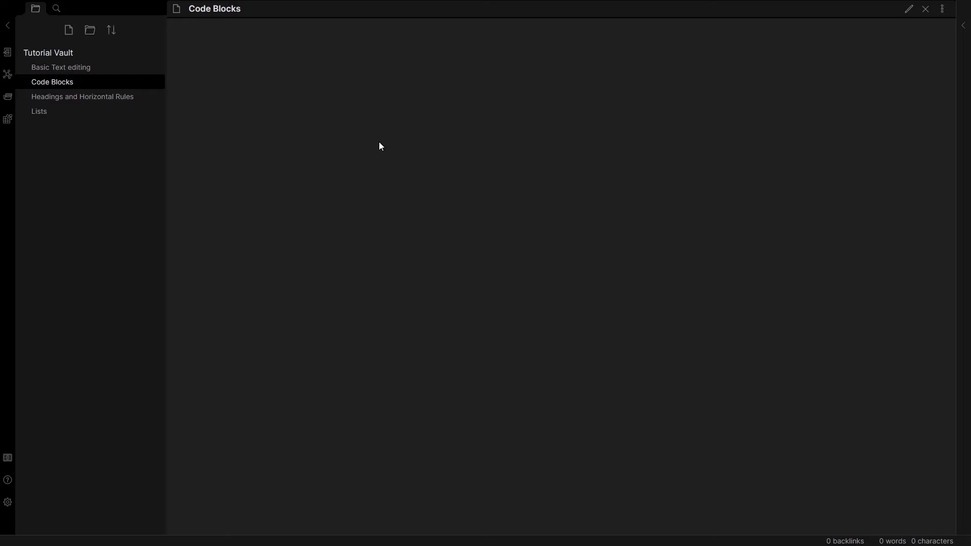
mouse_move(639, 48)
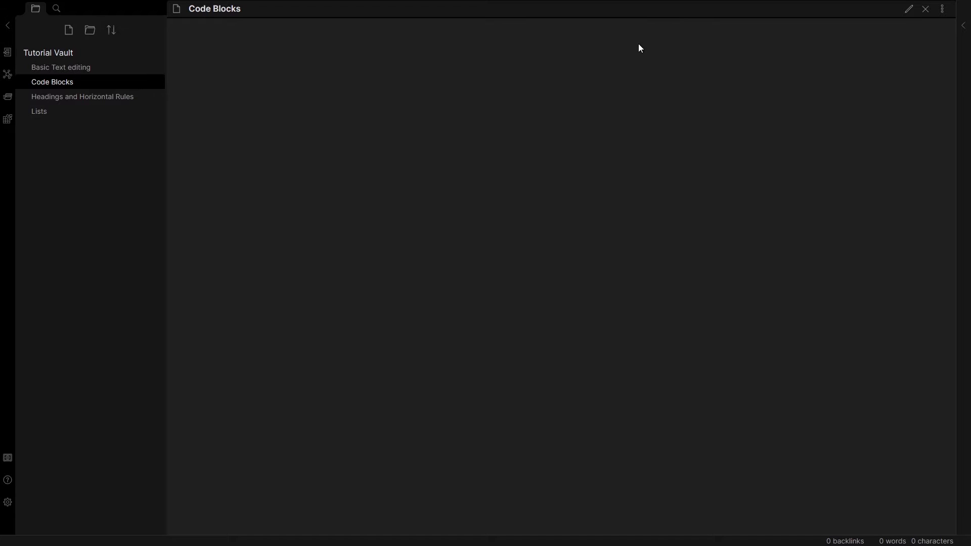
mouse_move(503, 191)
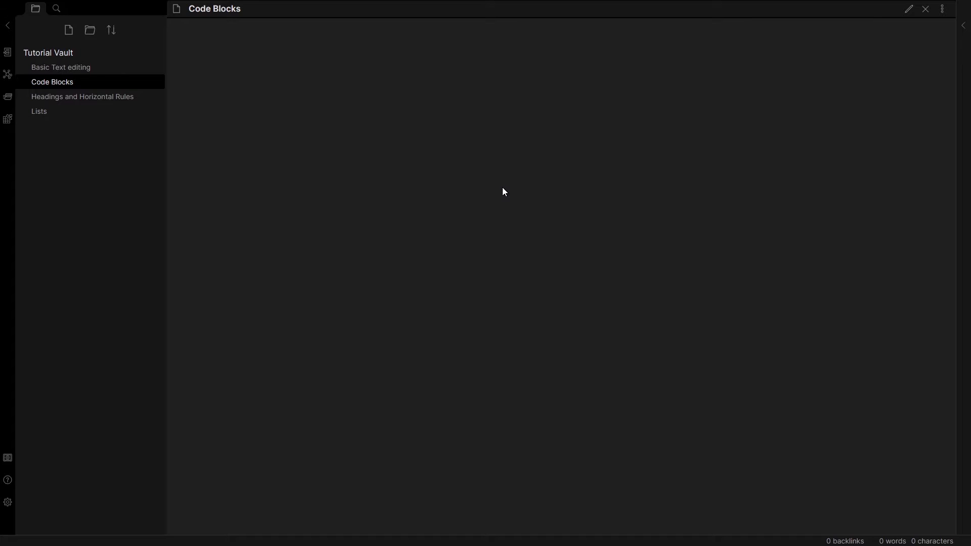
mouse_move(494, 87)
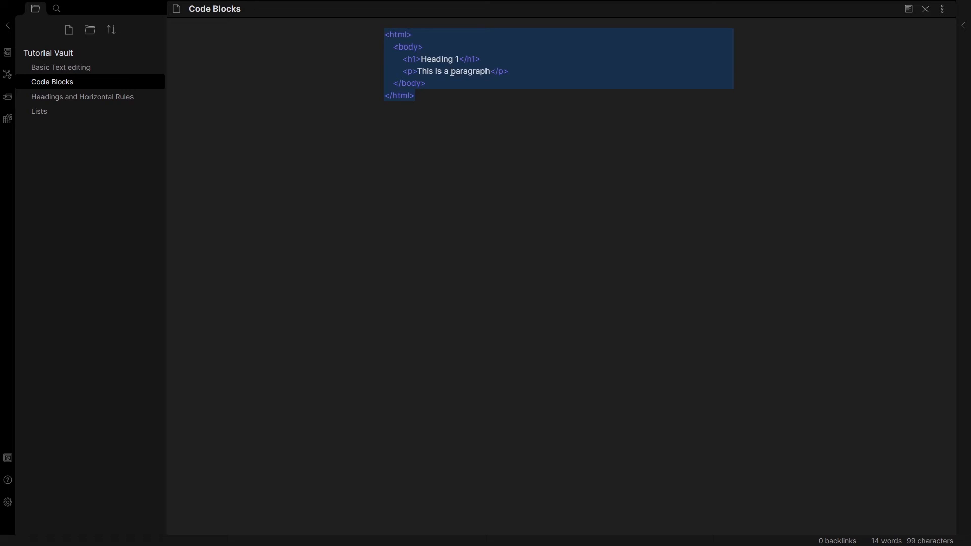
Step: Deselect the pasted HTML snippet with html, body, Heading 1 and paragraph tags
click(445, 83)
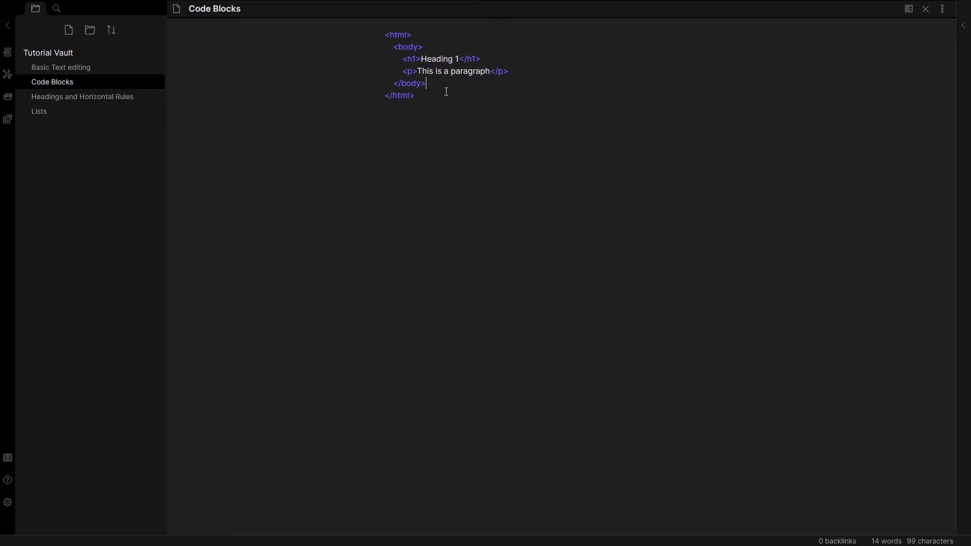
mouse_move(907, 9)
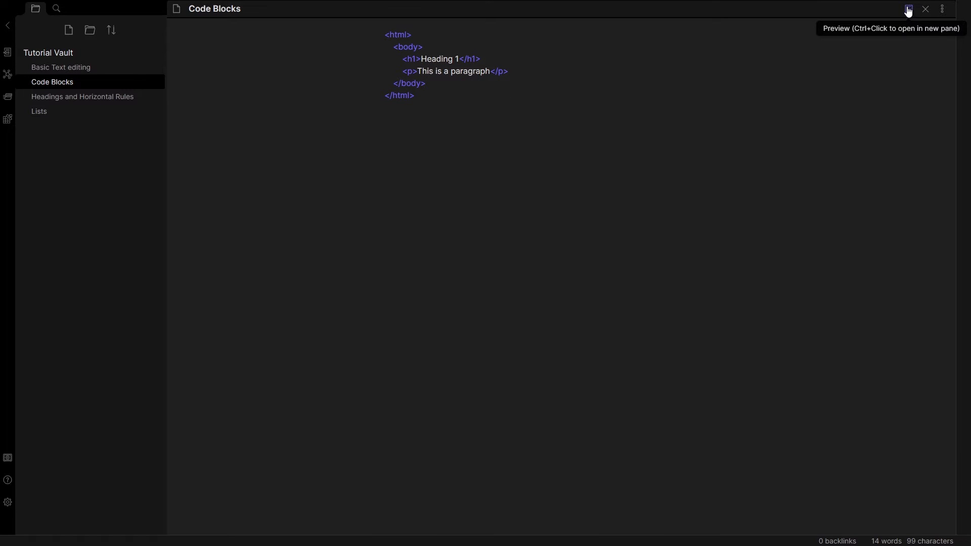
Step: Switch the note to reading view to see the HTML render as Heading 1 and a paragraph
click(907, 9)
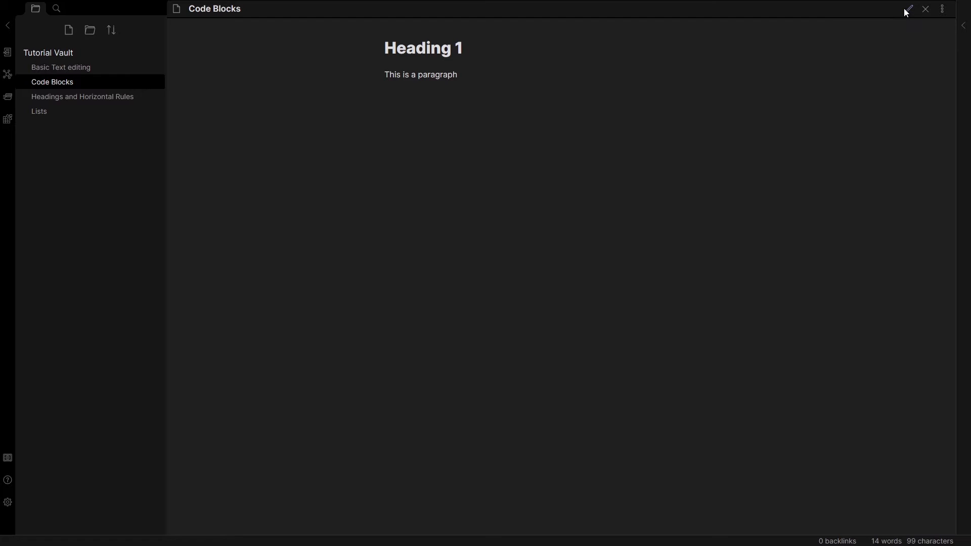
mouse_move(475, 88)
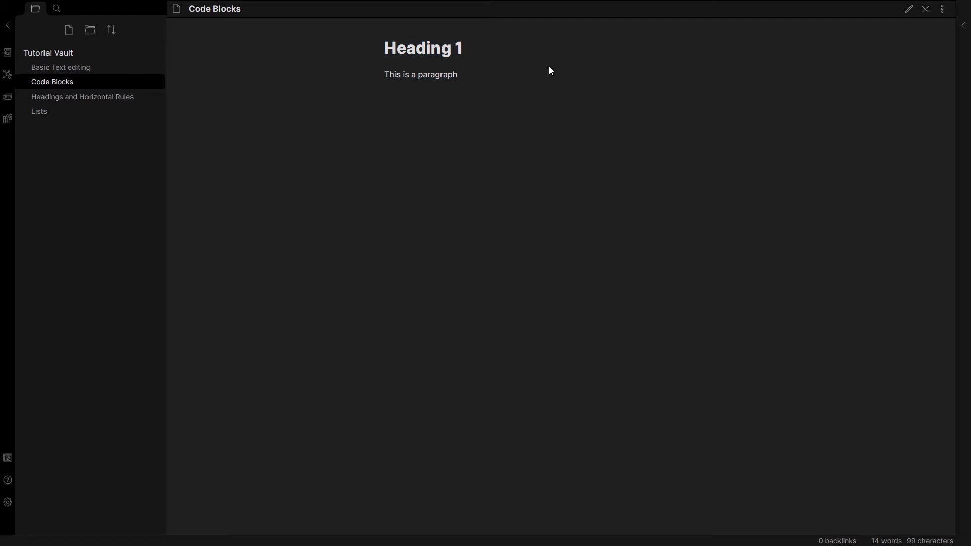
mouse_move(908, 9)
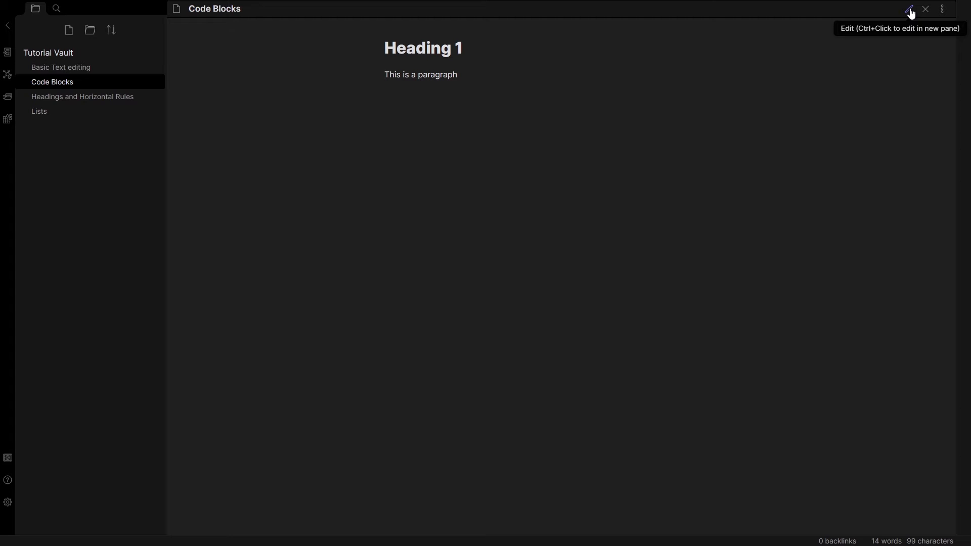
Step: Return the Code Blocks note to editing mode so its HTML source can be cleared
click(910, 9)
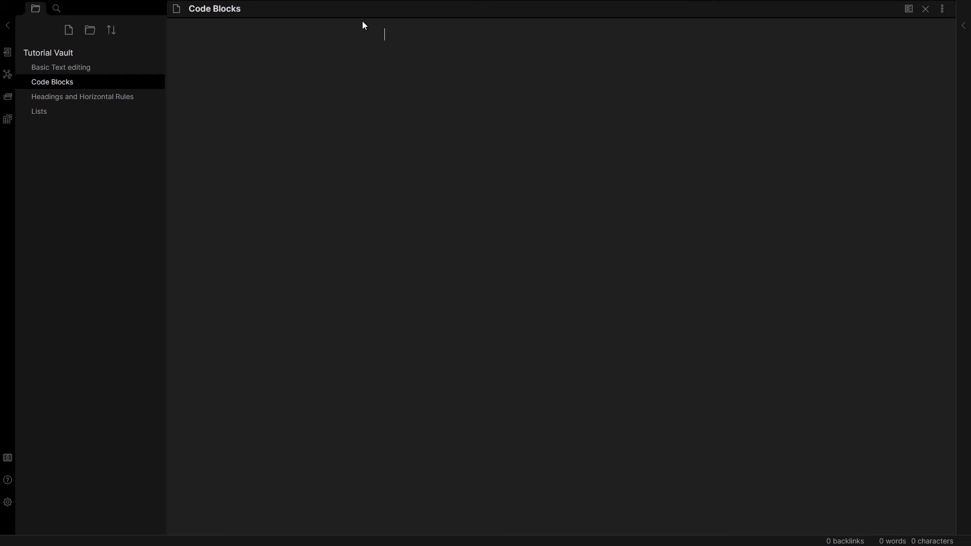
mouse_move(425, 137)
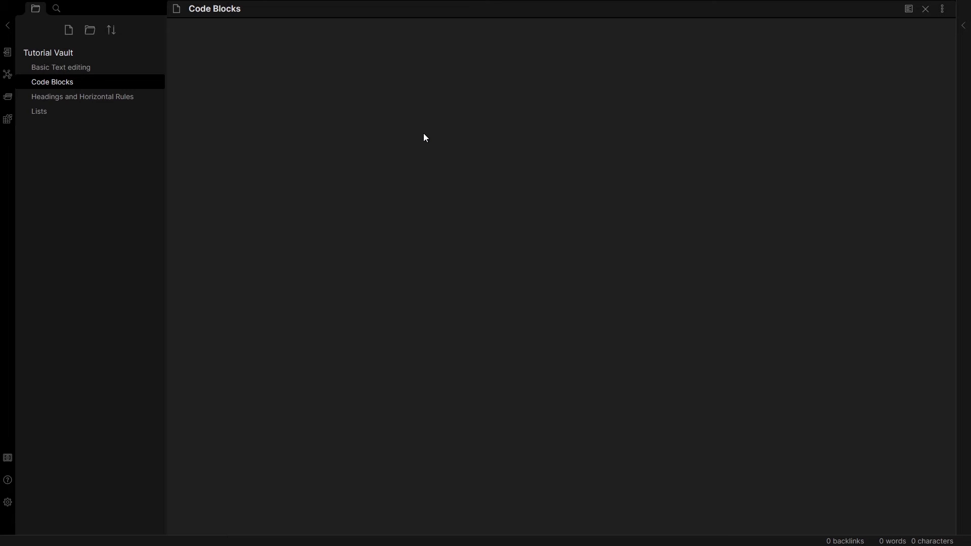
mouse_move(457, 112)
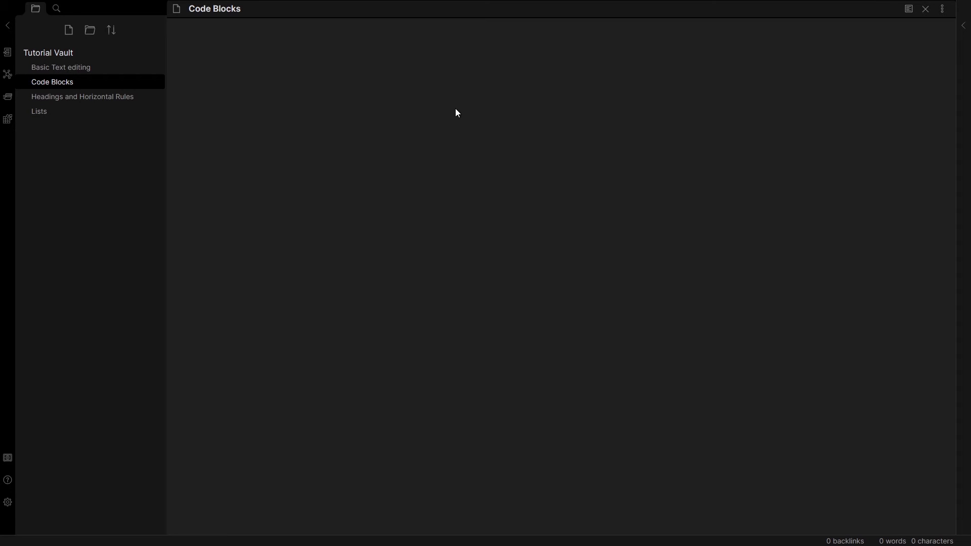
mouse_move(448, 73)
text(`)
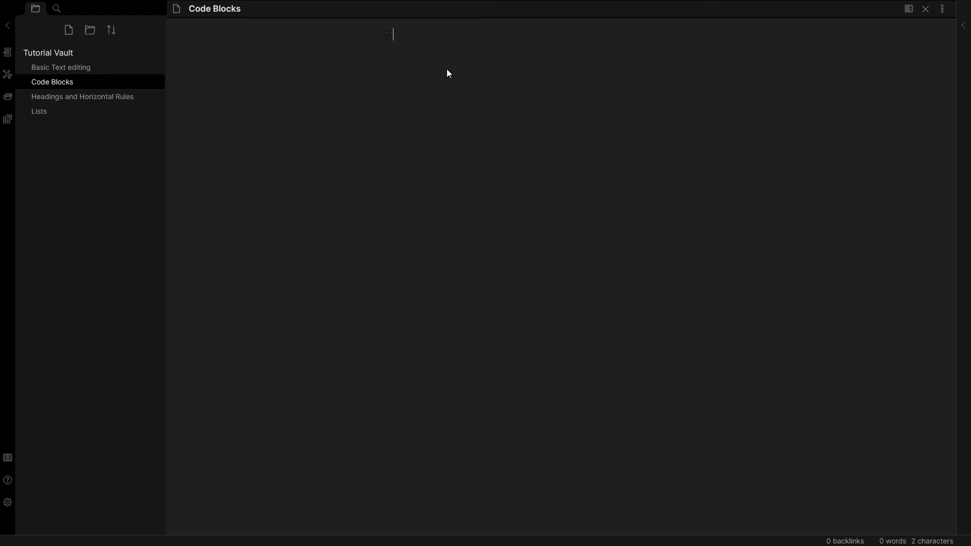
Step: Create an empty fenced code block with opening and closing ``` fences
text(`)
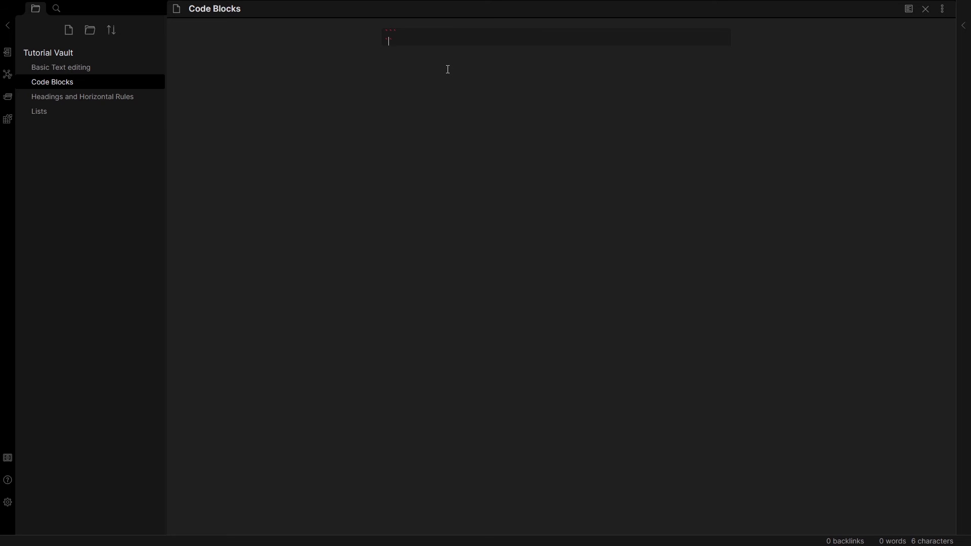
text(`)
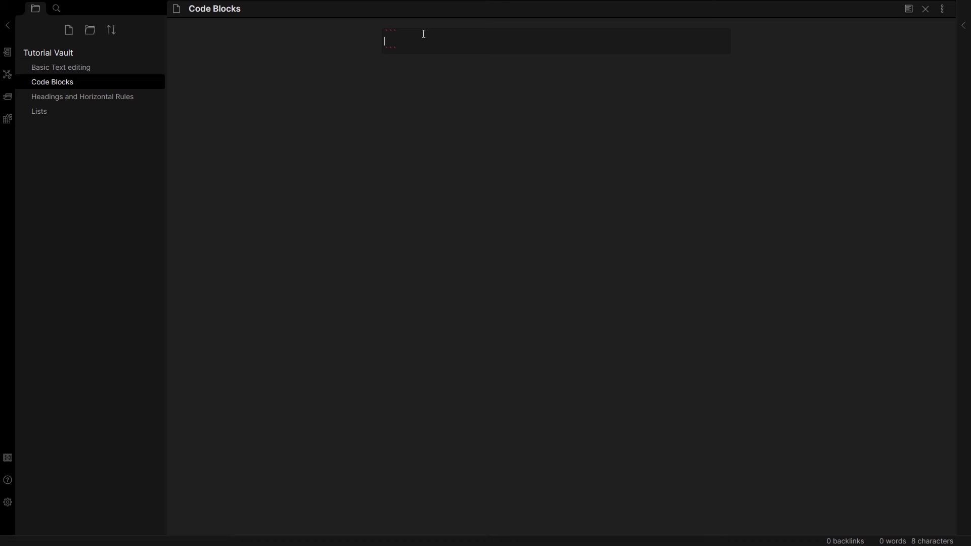
text(Copy past)
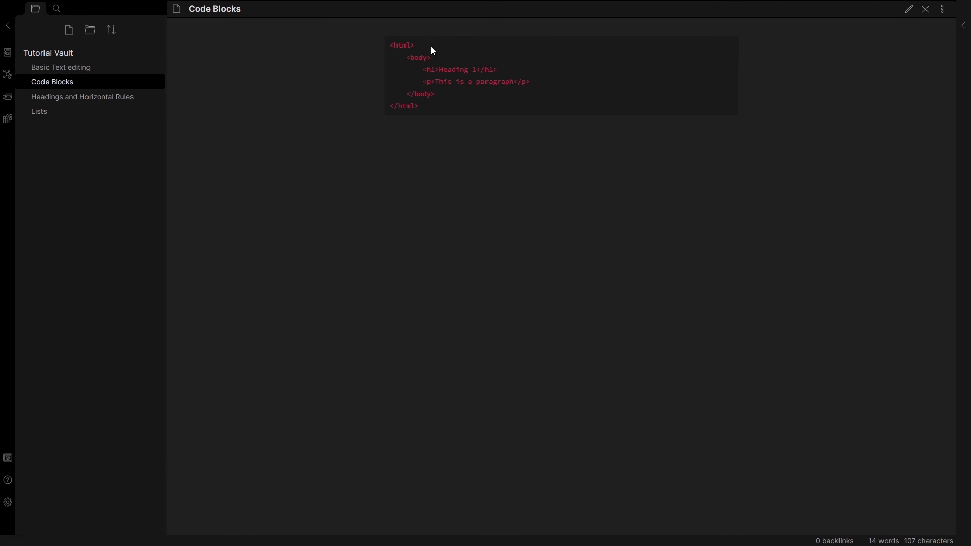
Step: Return to editing mode with the HTML snippet sitting between the backtick fences
click(908, 9)
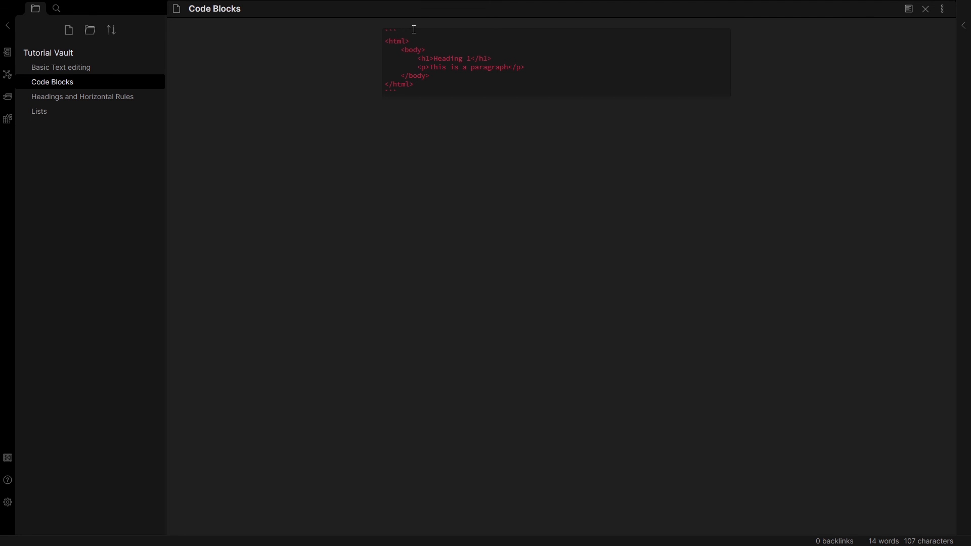
Step: Tag the code block as html so the snippet shows html syntax highlighting
text(html)
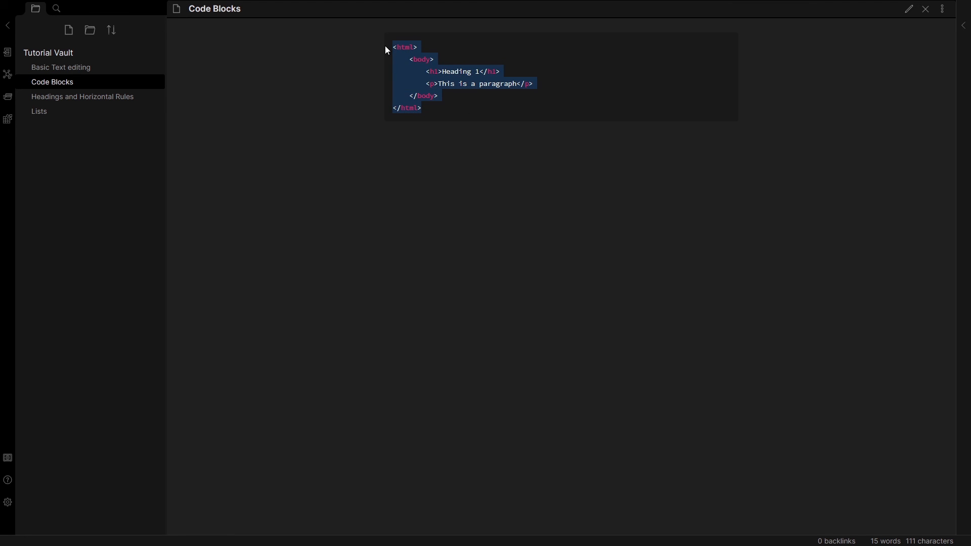
click(555, 203)
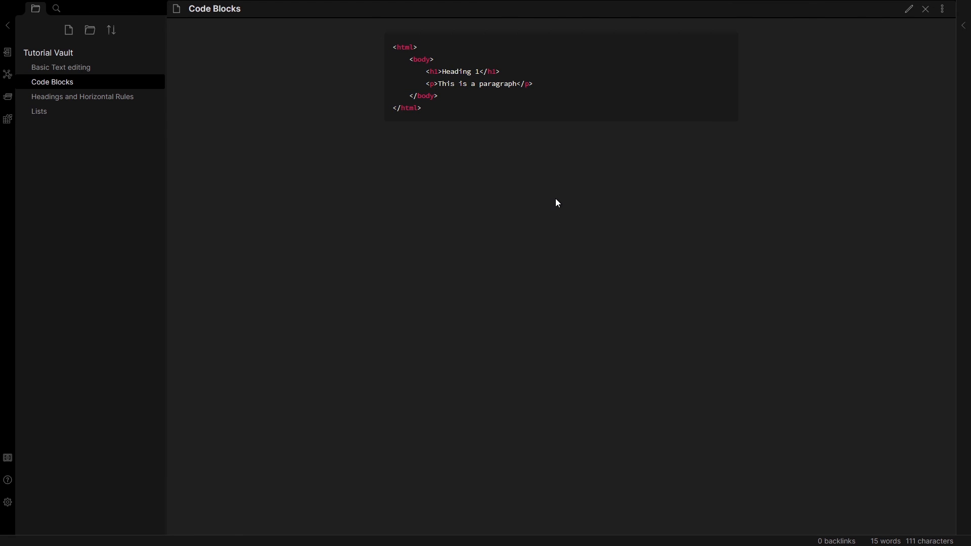
mouse_move(550, 203)
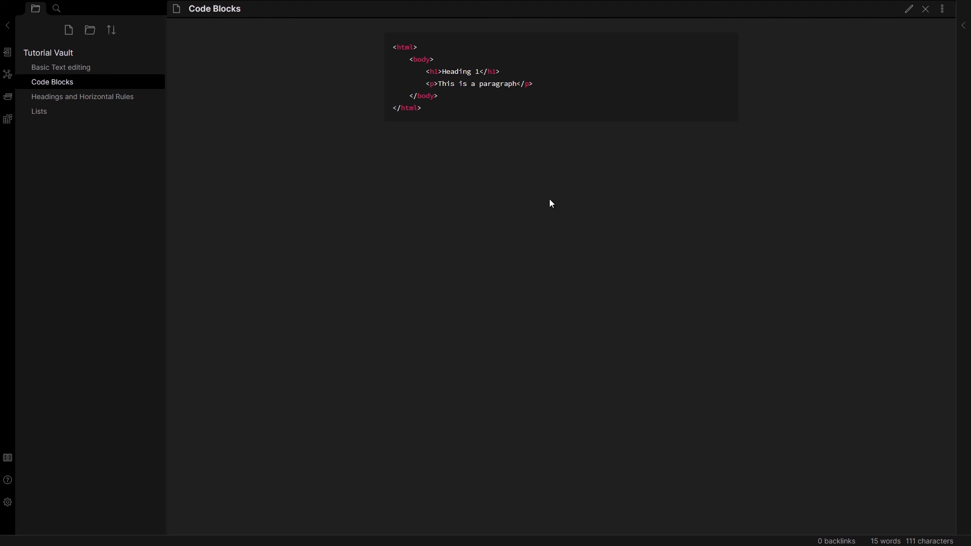